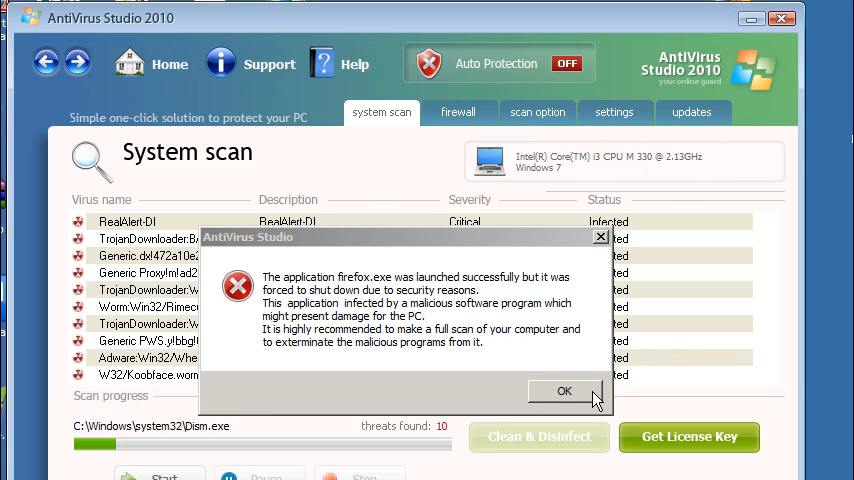
# - Dismiss the fake alert claiming firefox.exe was shut down for security reasons
pyautogui.click(564, 392)
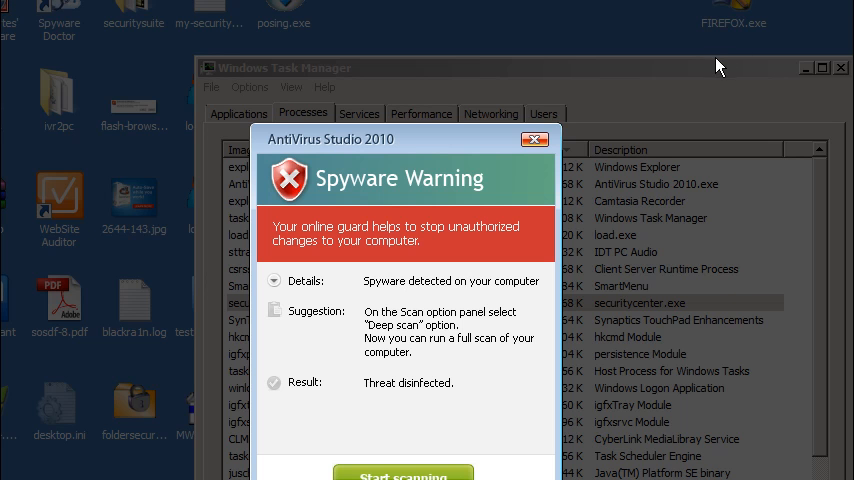
# - Close the Spyware Warning, refuse the illegal-file prompt, and end the AntiVirus Studio 2010.exe process
pyautogui.click(536, 140)
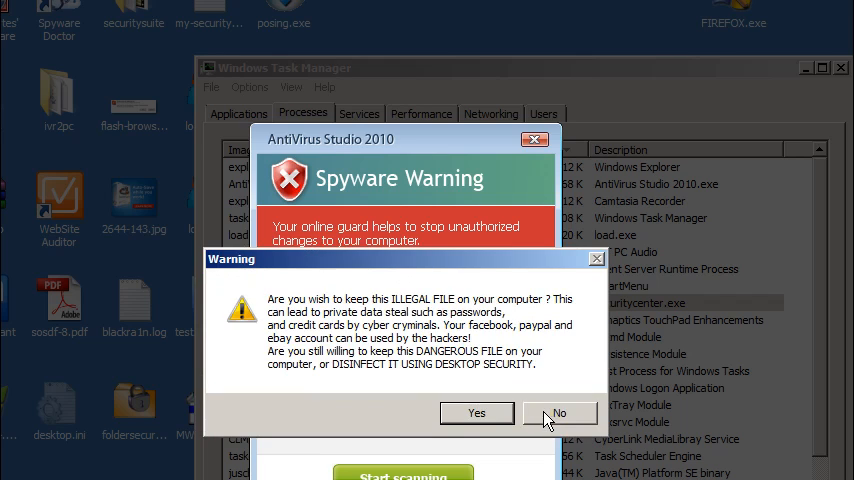
pyautogui.click(560, 412)
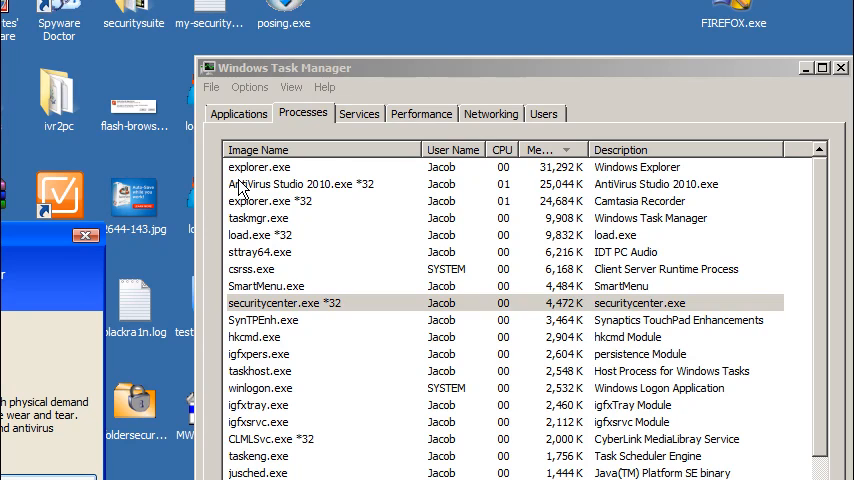
pyautogui.click(300, 184)
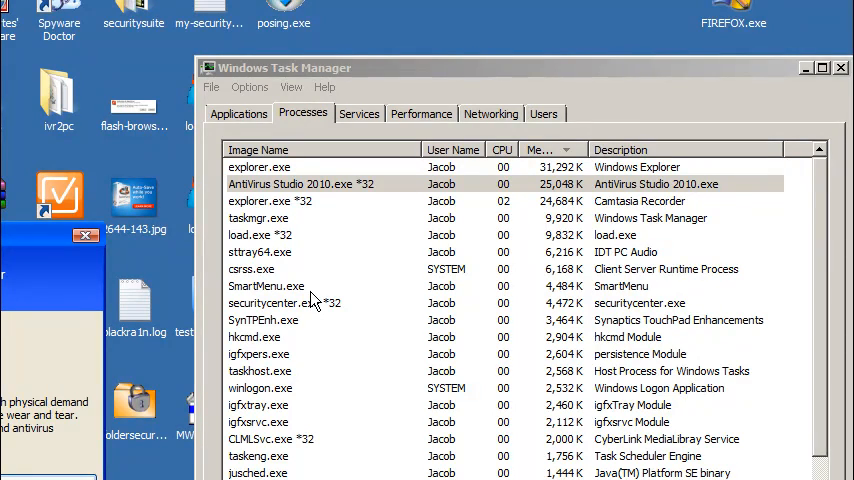
pyautogui.click(258, 236)
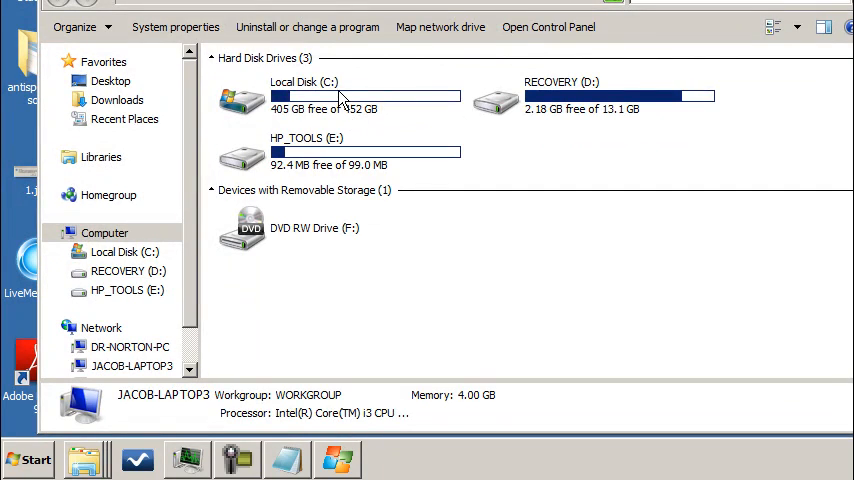
# - Browse from Local Disk (C:) into the Users folder
pyautogui.doubleClick(310, 100)
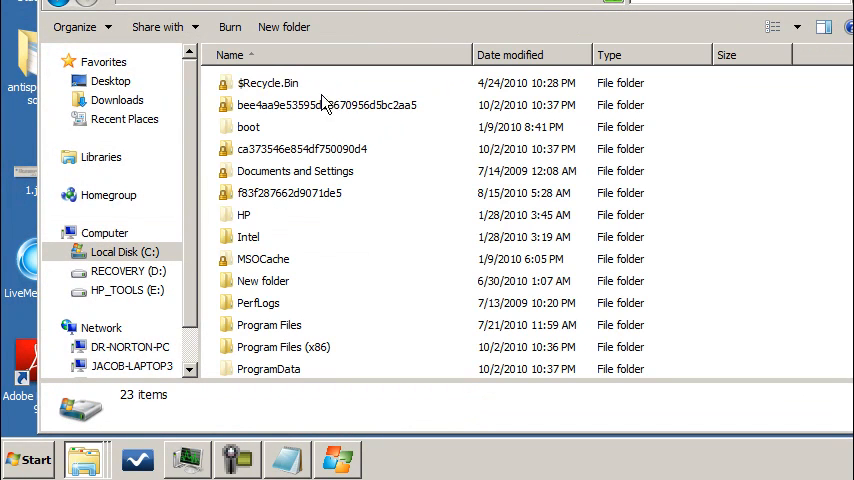
pyautogui.scroll(-3)
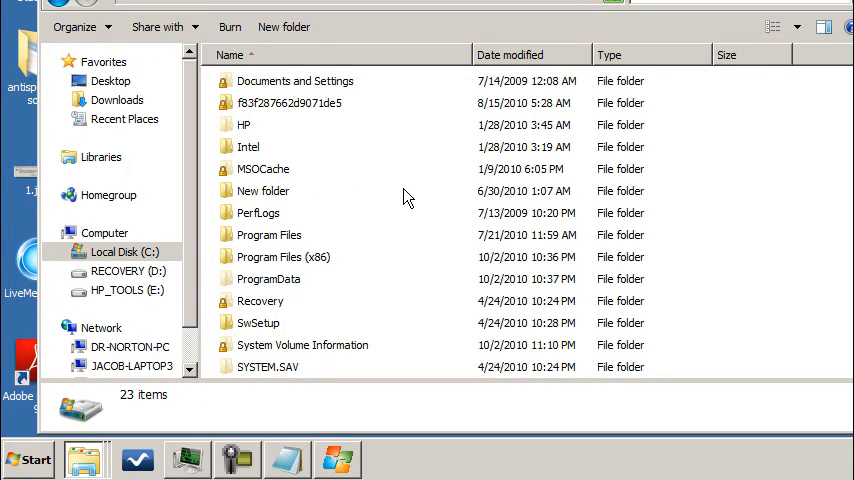
pyautogui.click(264, 190)
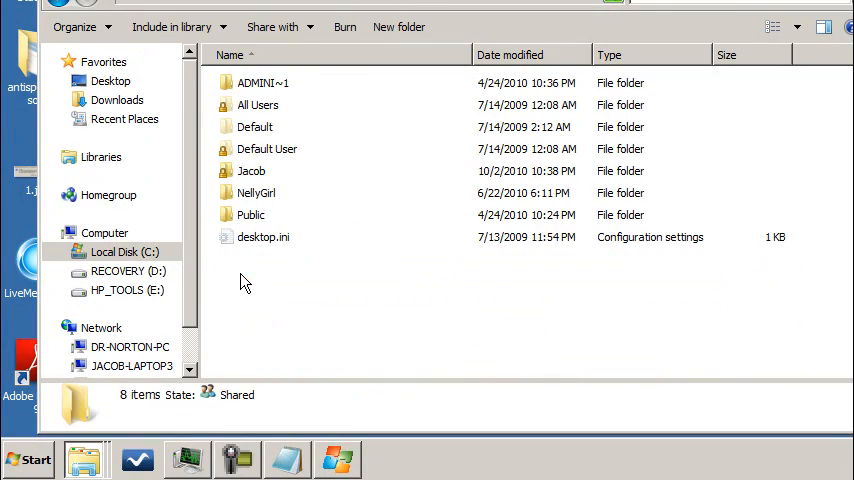
pyautogui.moveTo(252, 172)
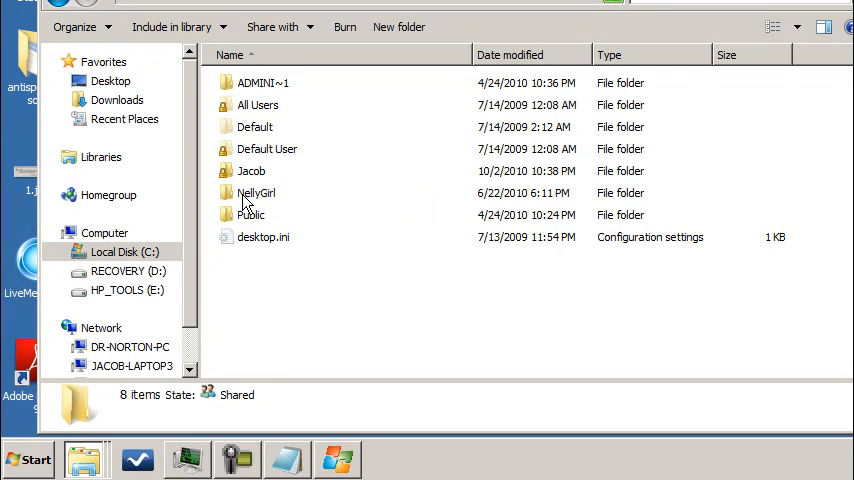
pyautogui.moveTo(244, 204)
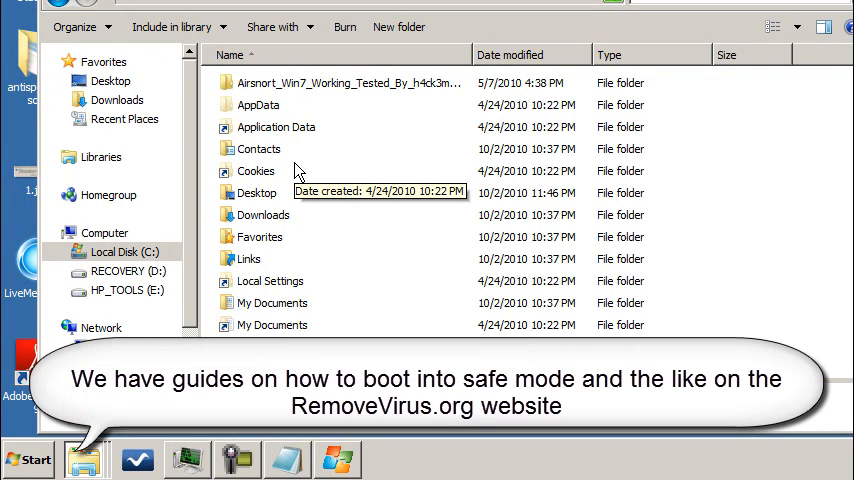
pyautogui.moveTo(318, 160)
pyautogui.write('C:\\Users\\Jacob\\')
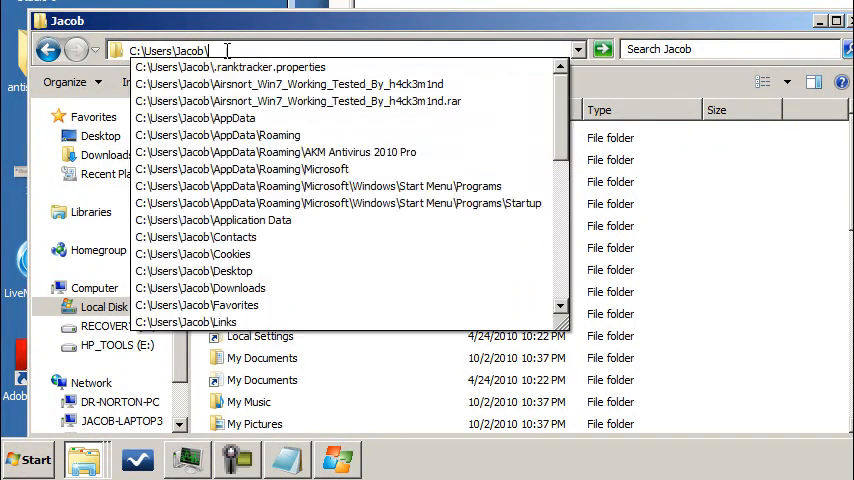
# - Navigate to the user's AppData folder via the address bar suggestion
pyautogui.write('AppData\\')
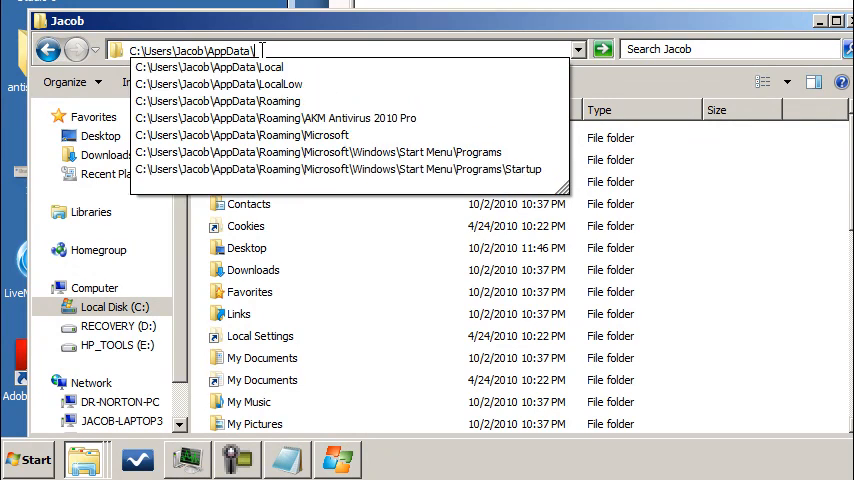
pyautogui.click(602, 48)
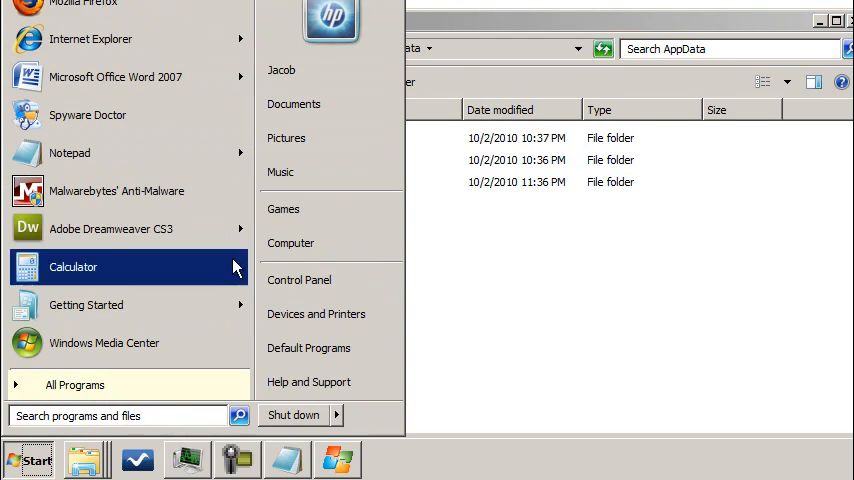
# - In Folder Options, set 'Show hidden files, folders, and drives' and apply it
pyautogui.click(300, 280)
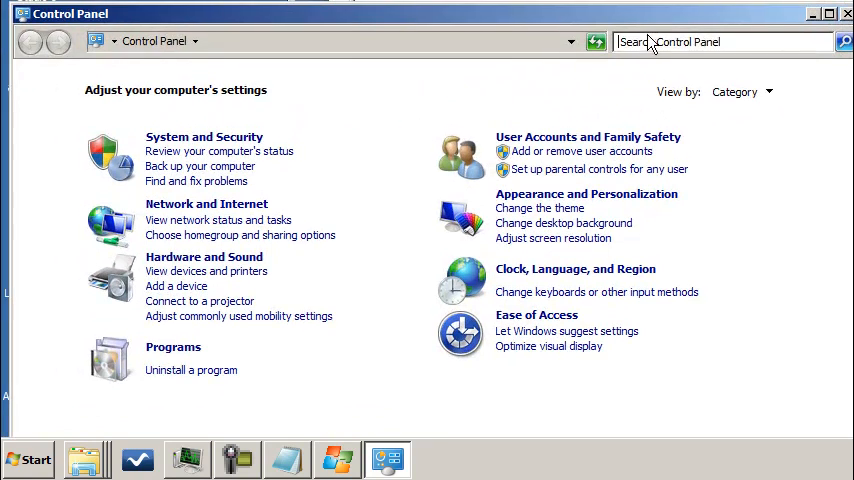
pyautogui.write('hidde')
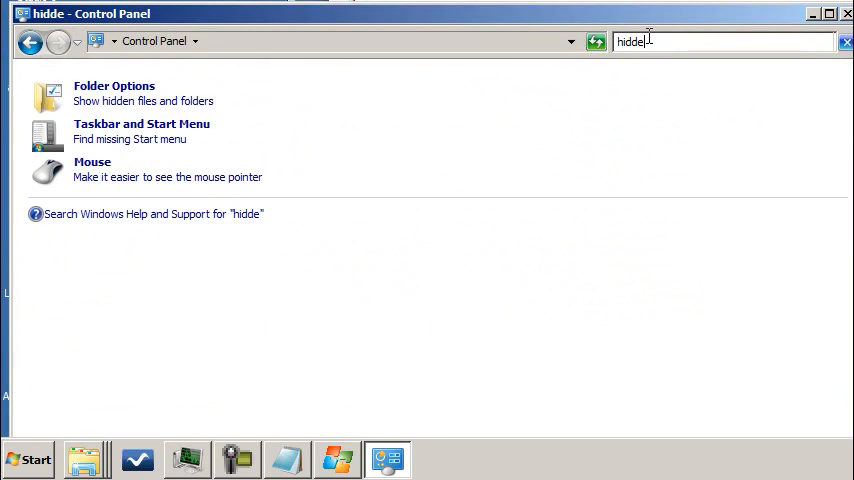
pyautogui.write('n')
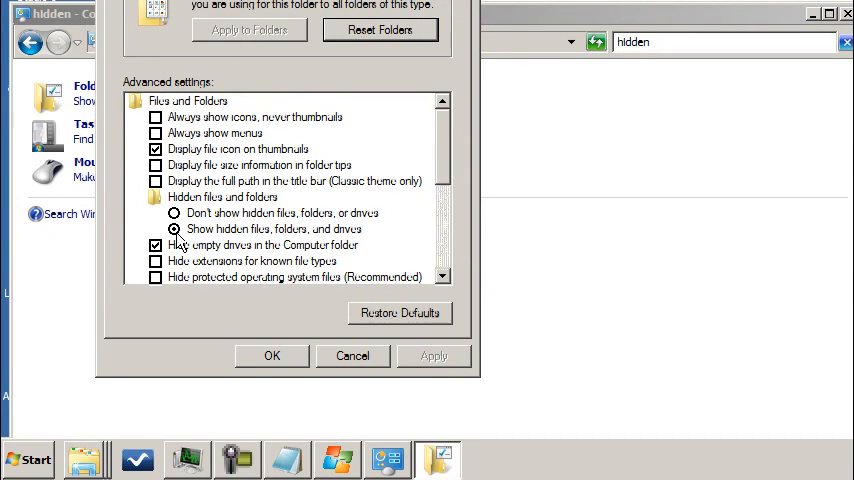
pyautogui.click(174, 212)
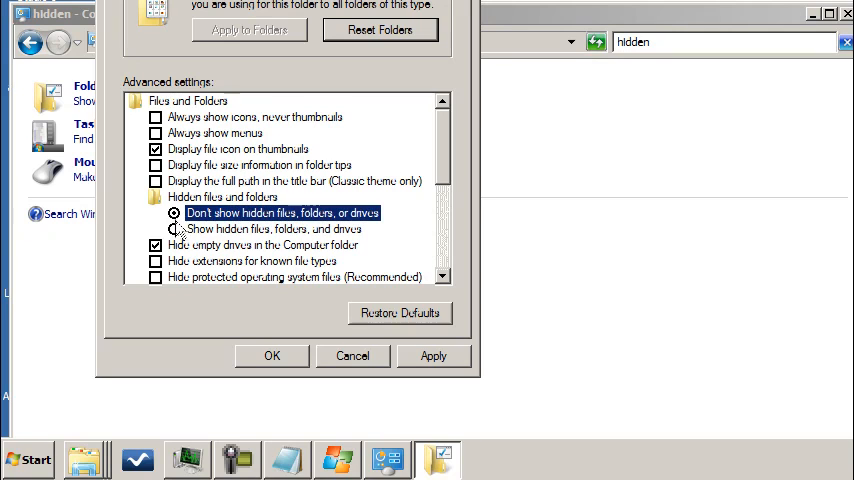
pyautogui.click(174, 228)
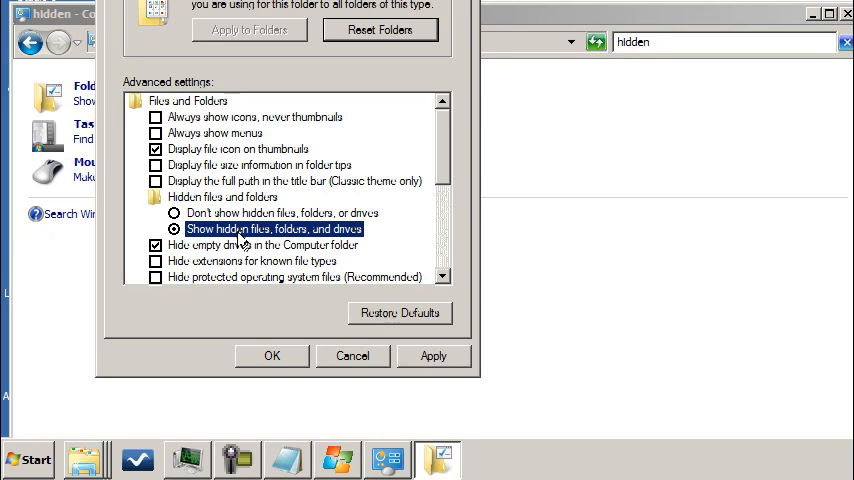
pyautogui.click(176, 212)
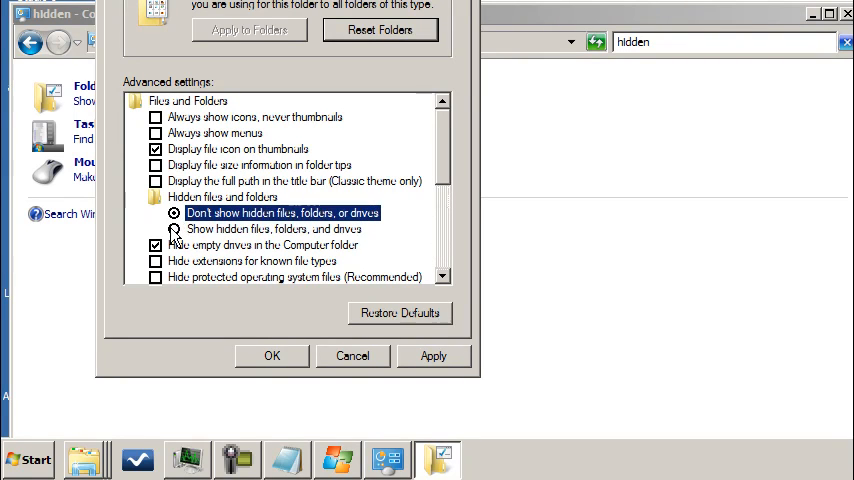
pyautogui.click(176, 228)
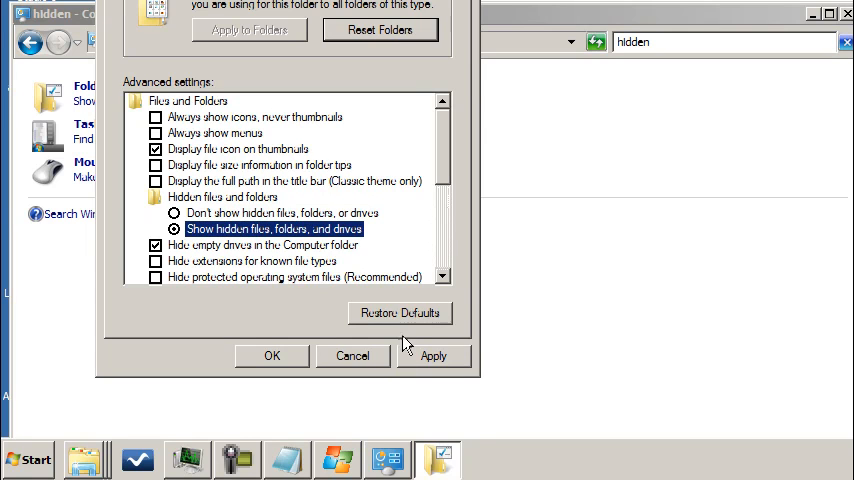
pyautogui.click(272, 356)
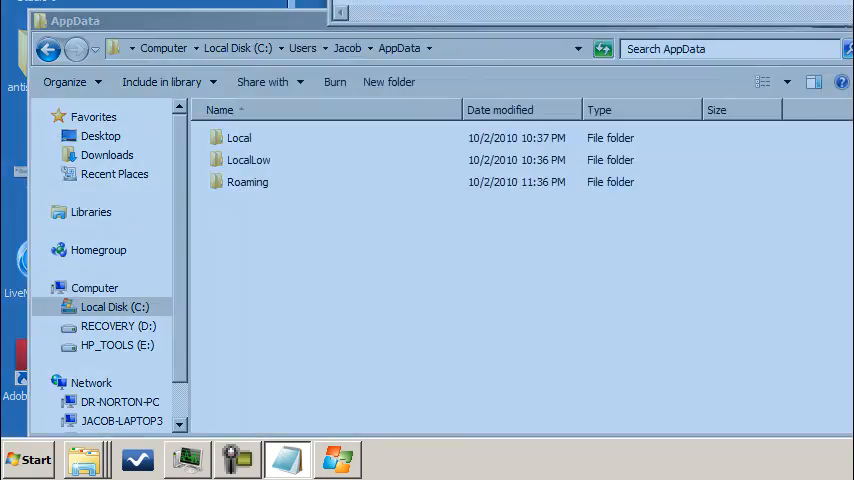
# - Browse into Roaming > AntiVirus Studio 2010 and select the rogue program's files
pyautogui.doubleClick(248, 180)
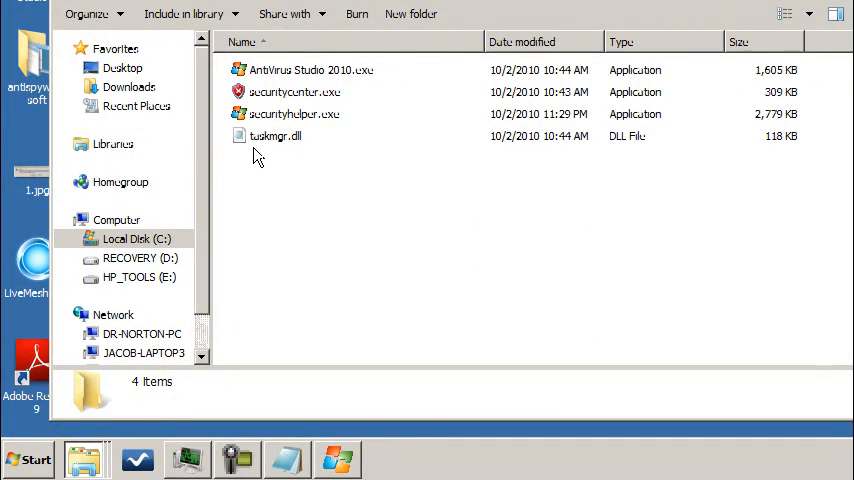
pyautogui.click(276, 136)
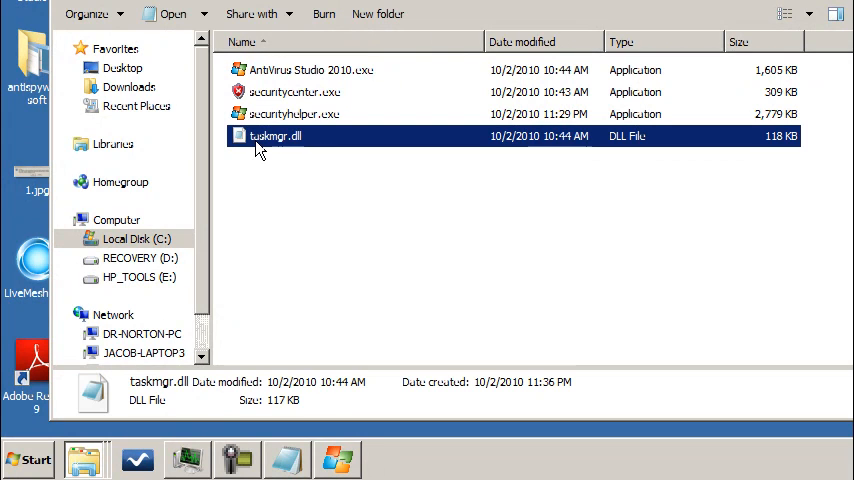
pyautogui.click(292, 112)
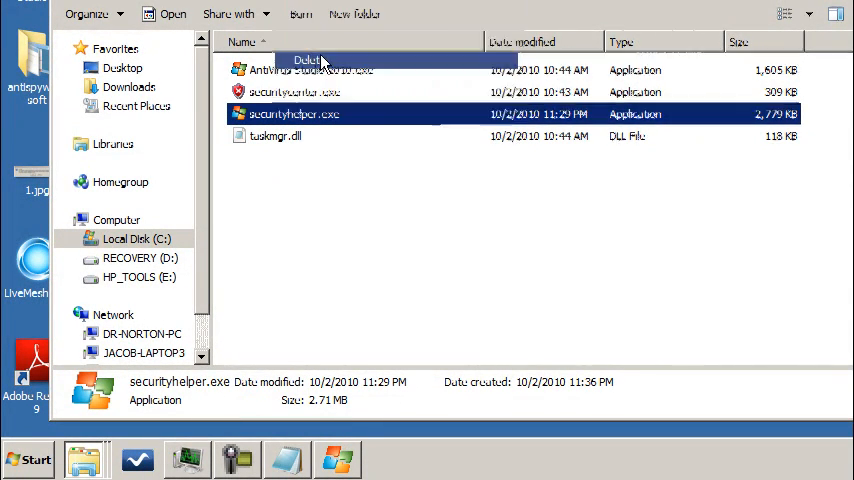
pyautogui.click(308, 60)
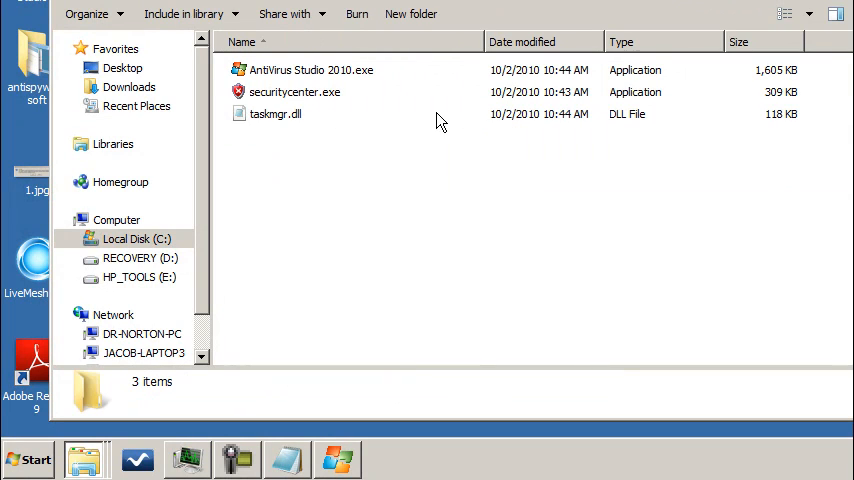
pyautogui.rightClick(294, 92)
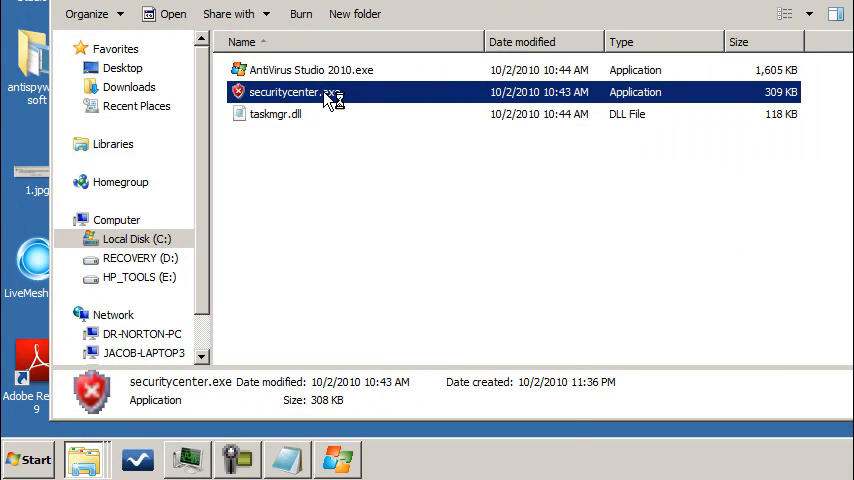
# - Rename securitycenter.exe to sdfghj.exe and AntiVirus Studio 2010.exe to asdfghjk.exe
pyautogui.rightClick(284, 92)
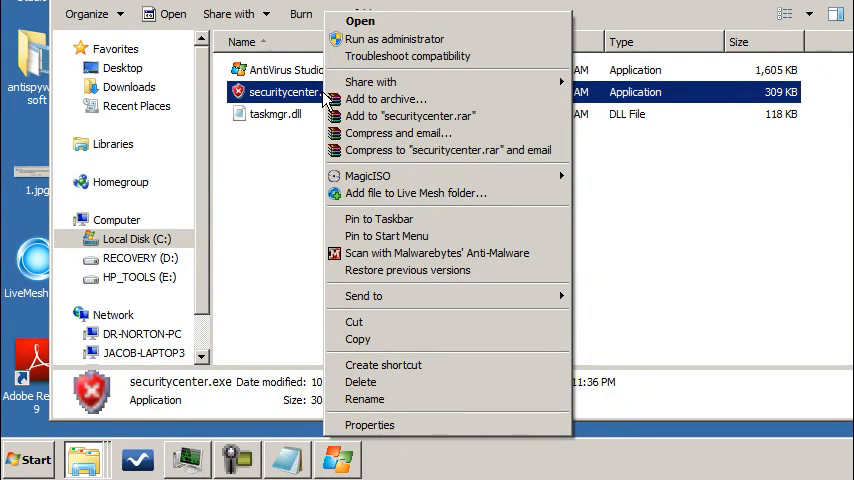
pyautogui.moveTo(364, 400)
pyautogui.write('sdfghj.exe')
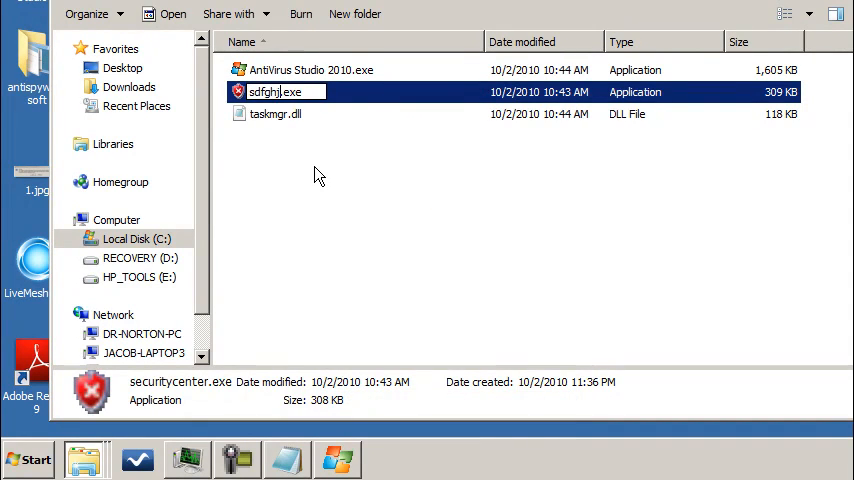
pyautogui.click(310, 68)
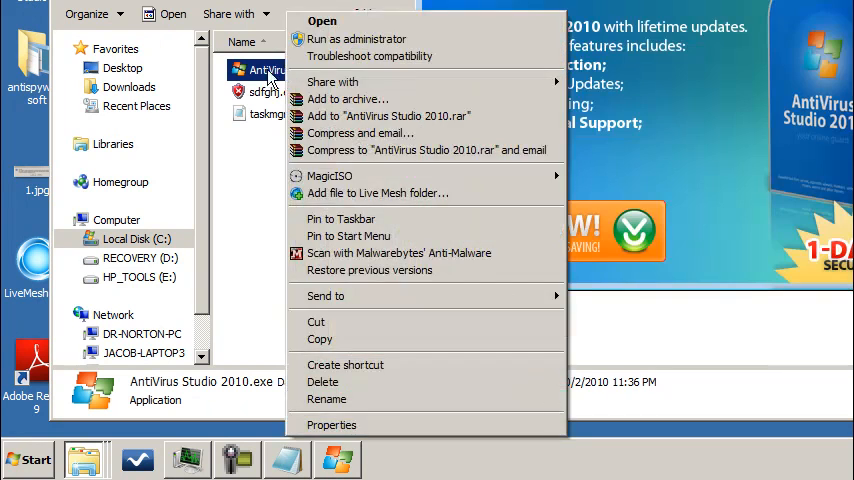
pyautogui.click(326, 400)
pyautogui.write('asdfghjk')
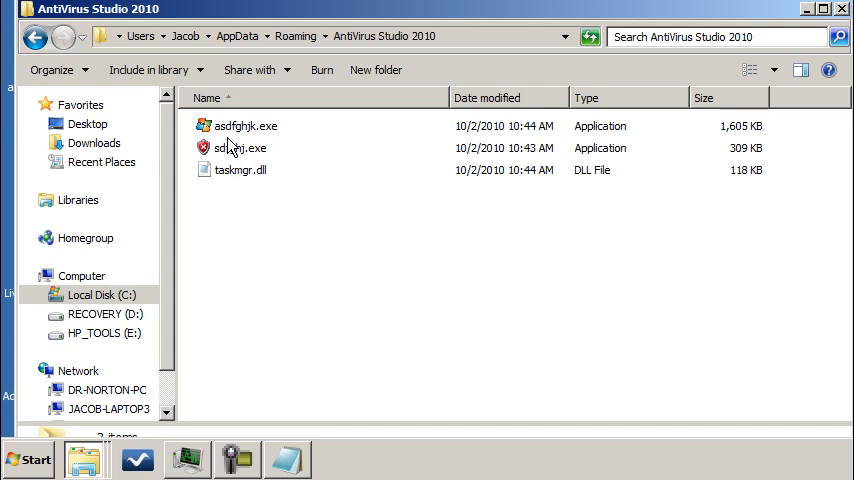
pyautogui.moveTo(228, 170)
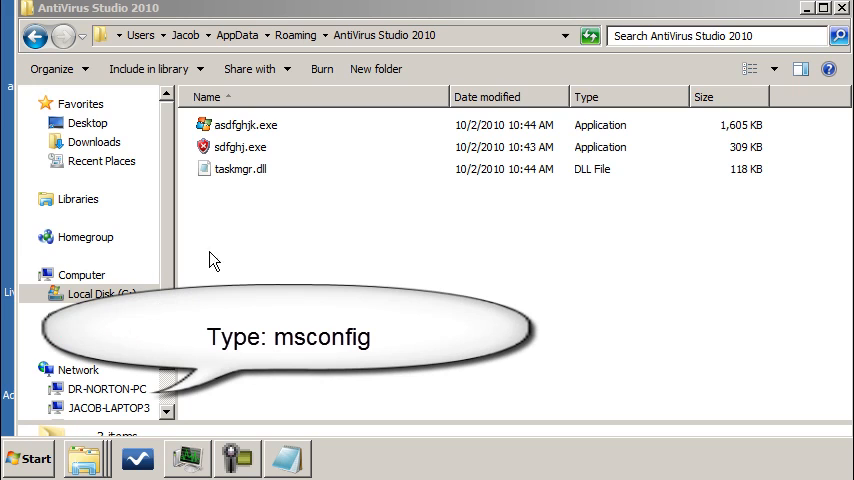
# - Review the msconfig Startup entries for AntiVirus Studio 2010, SecurityCenter and load.exe, then exit without restarting
pyautogui.click(28, 458)
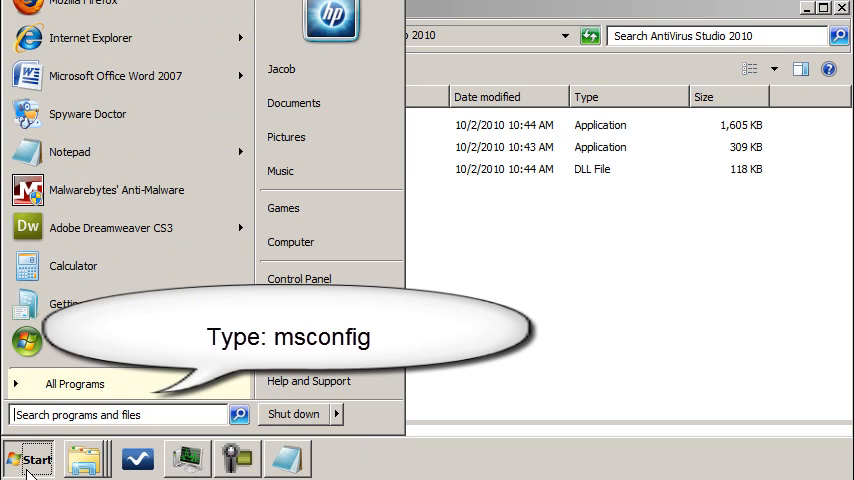
pyautogui.write('m')
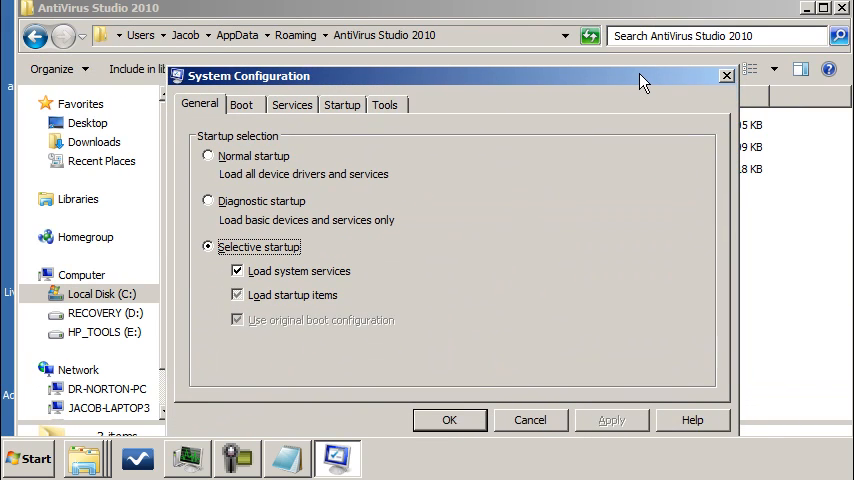
pyautogui.click(342, 100)
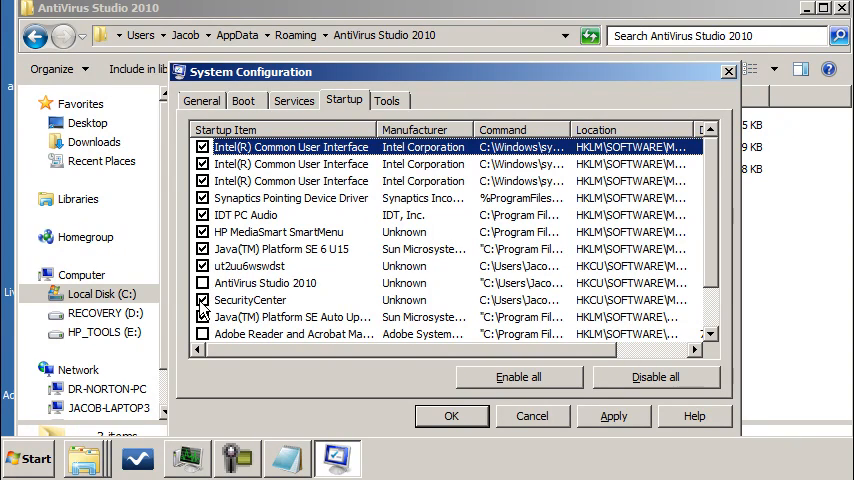
pyautogui.click(204, 300)
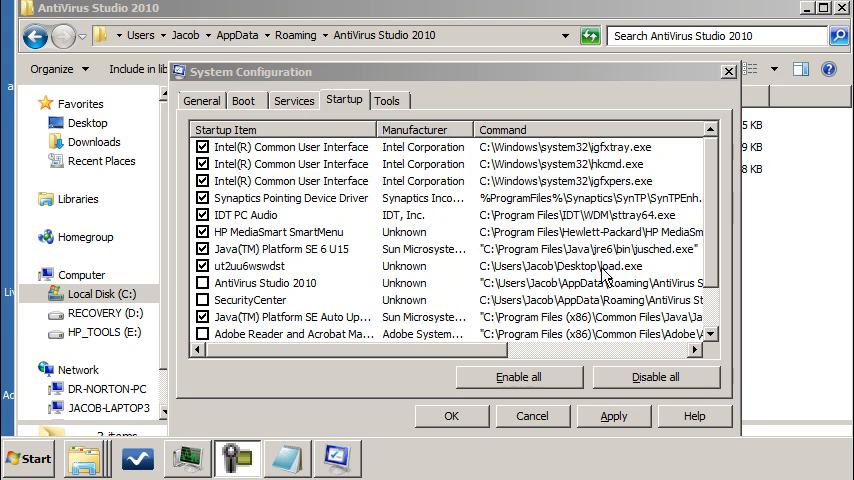
pyautogui.moveTo(610, 278)
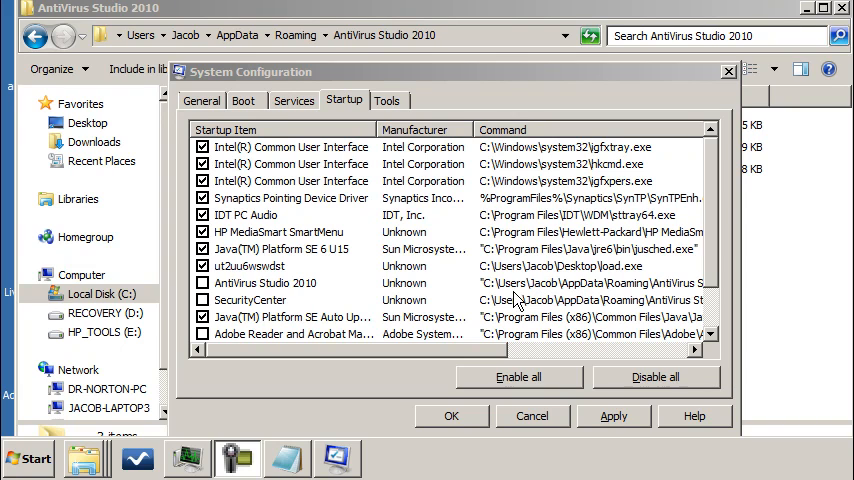
pyautogui.click(202, 284)
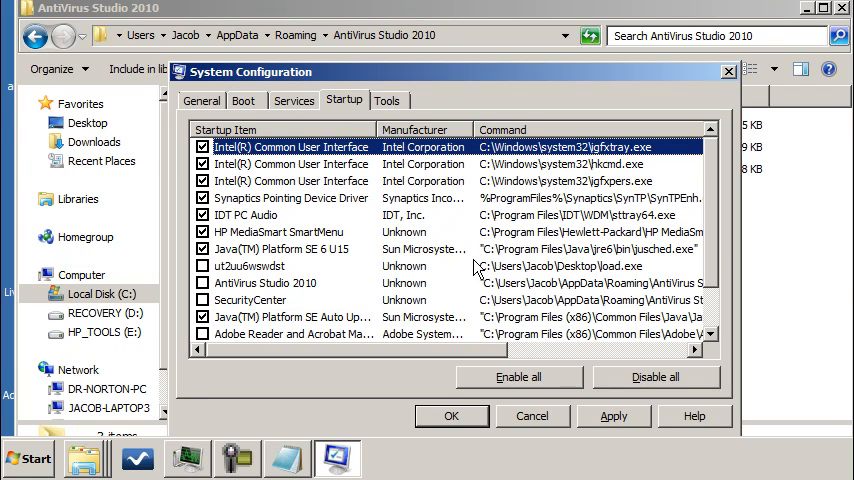
pyautogui.moveTo(470, 416)
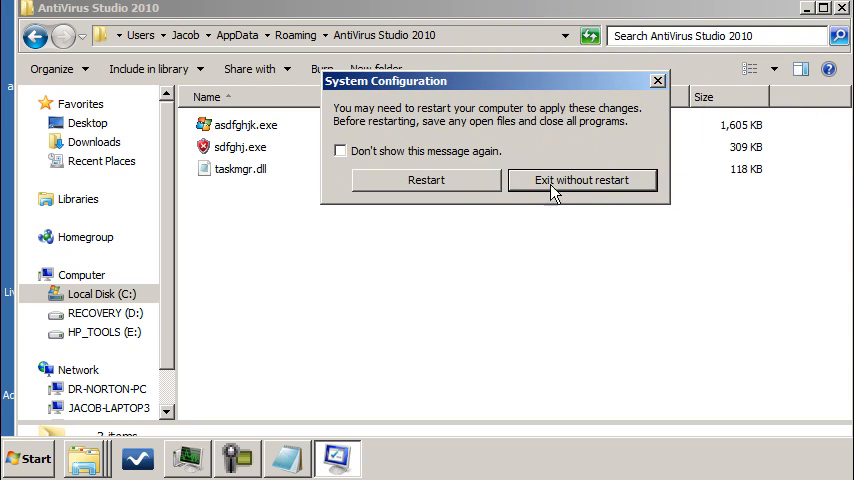
pyautogui.moveTo(724, 64)
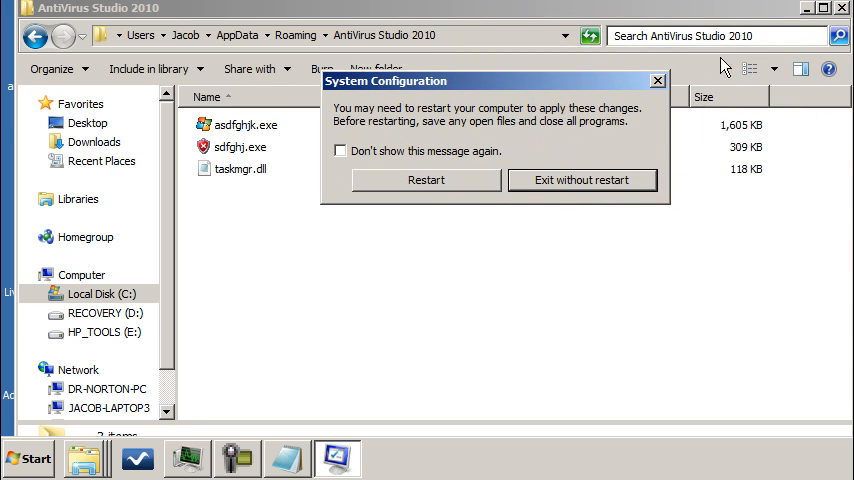
pyautogui.click(584, 180)
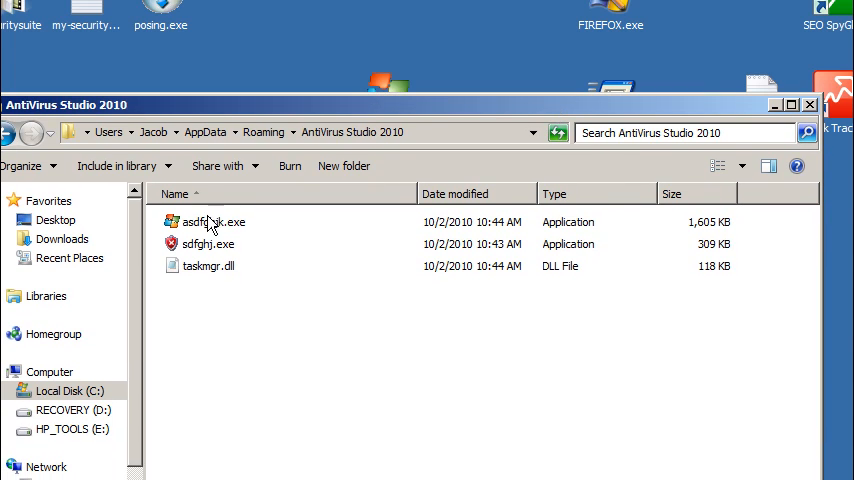
# - Delete asdfghjk.exe, then delete the AntiVirus Studio 2010 folder from Roaming
pyautogui.rightClick(212, 222)
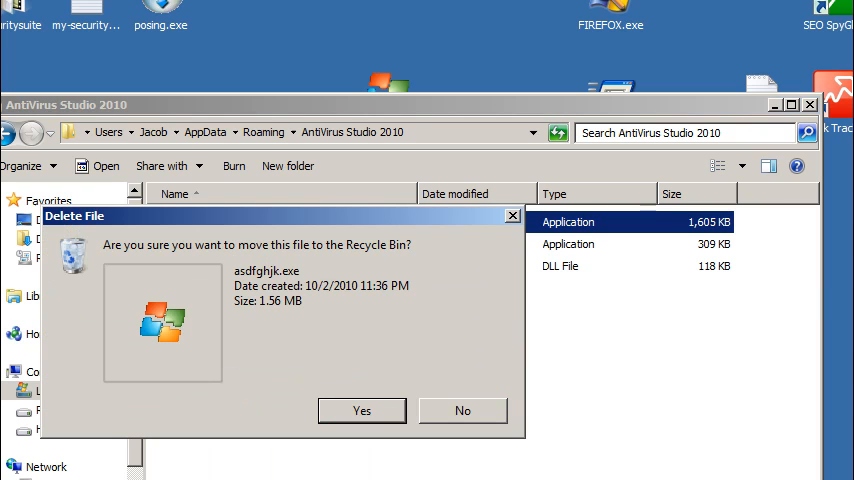
pyautogui.click(360, 410)
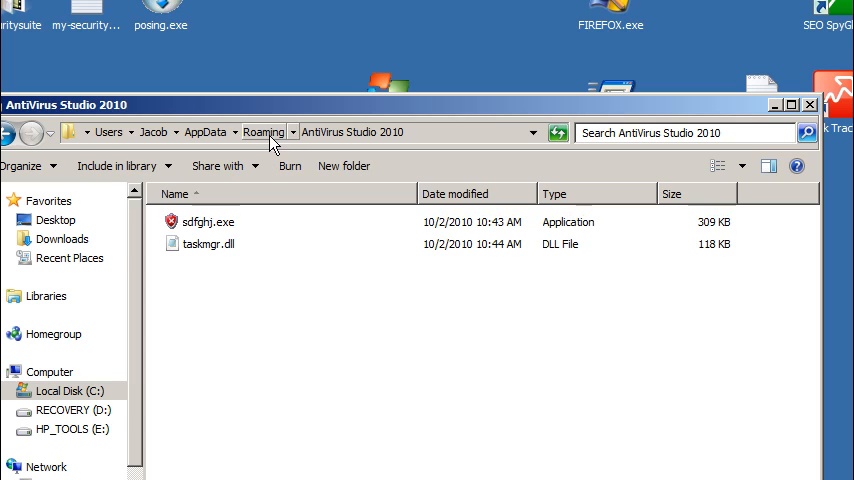
pyautogui.click(264, 132)
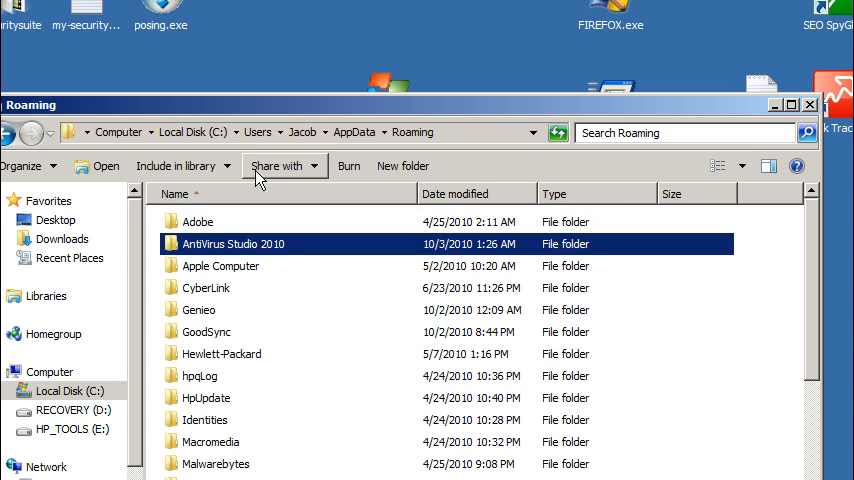
pyautogui.rightClick(234, 244)
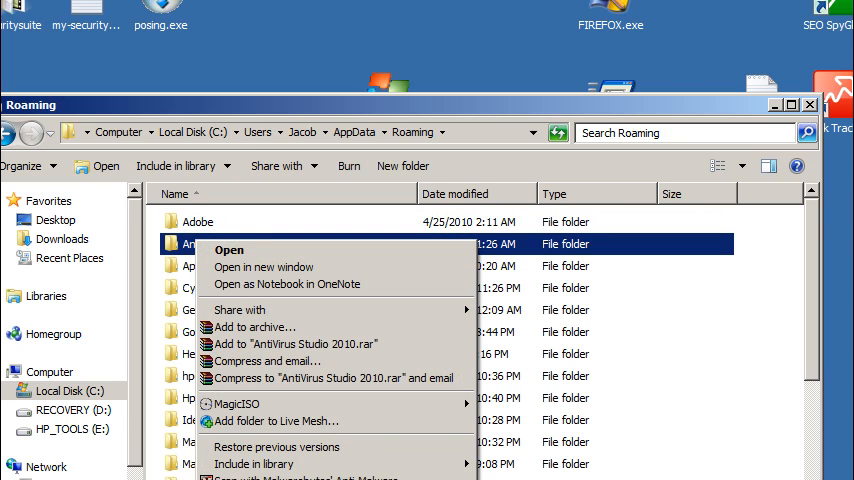
pyautogui.click(368, 416)
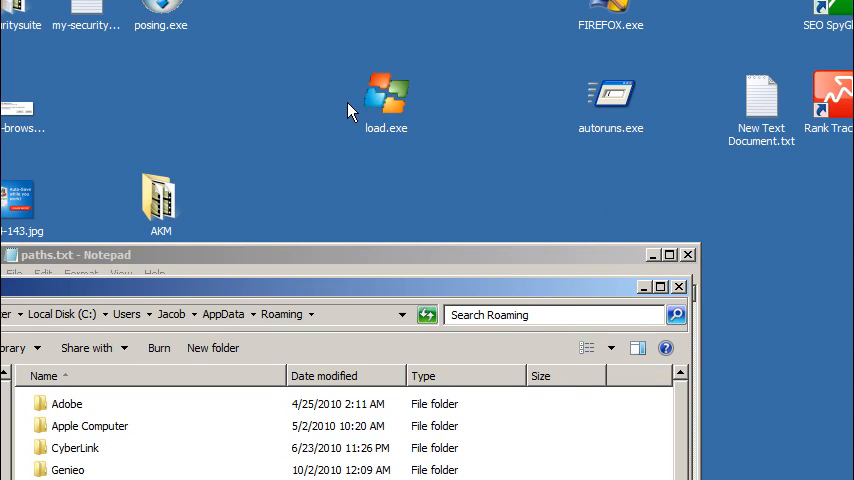
# - Delete the load.exe file from the desktop
pyautogui.rightClick(386, 92)
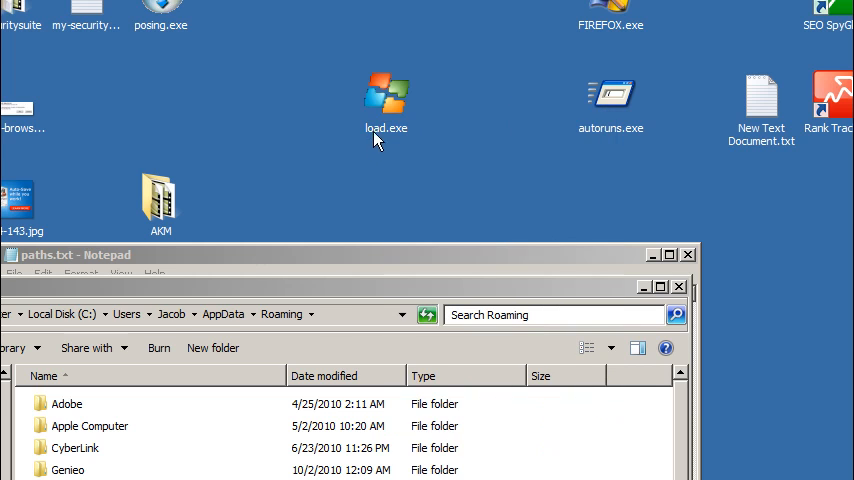
pyautogui.rightClick(386, 96)
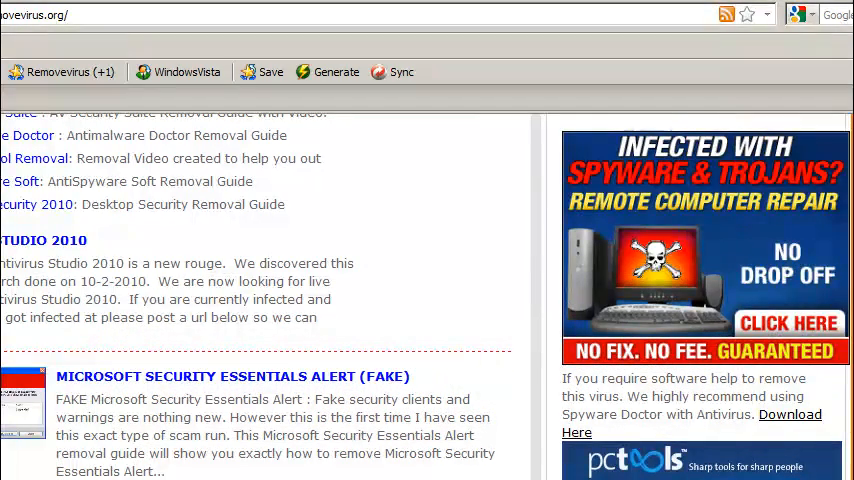
# - Scroll through removevirus.org's removal guide listings past AntiVirus Studio 2010 to the related rogues
pyautogui.scroll(-3)
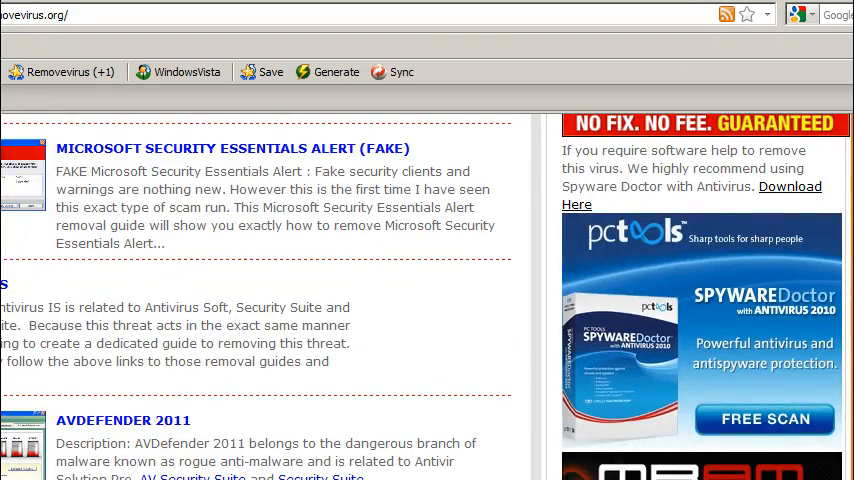
pyautogui.scroll(-3)
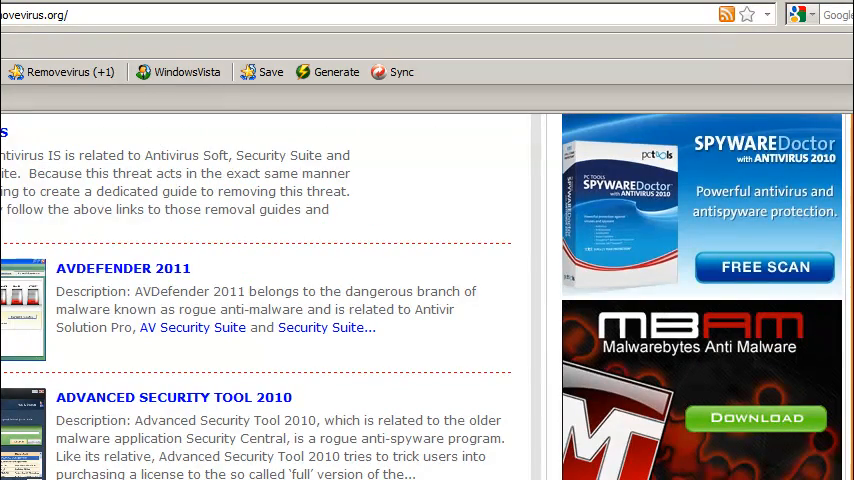
pyautogui.scroll(3)
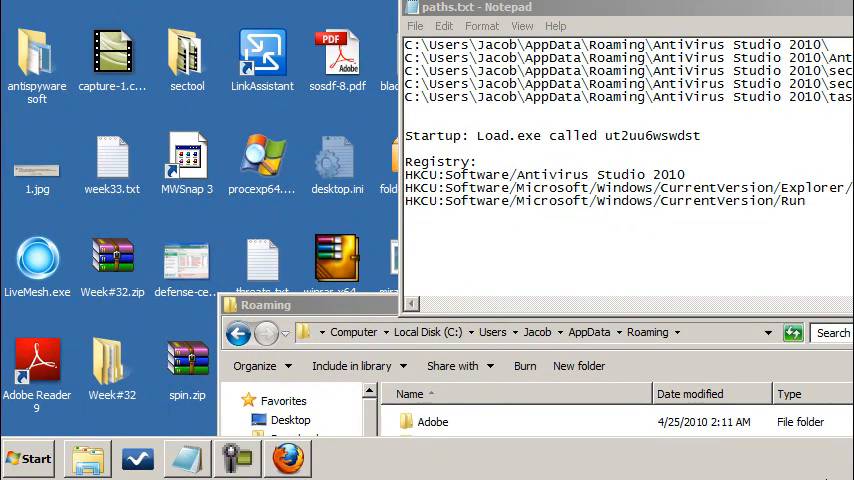
pyautogui.moveTo(540, 308)
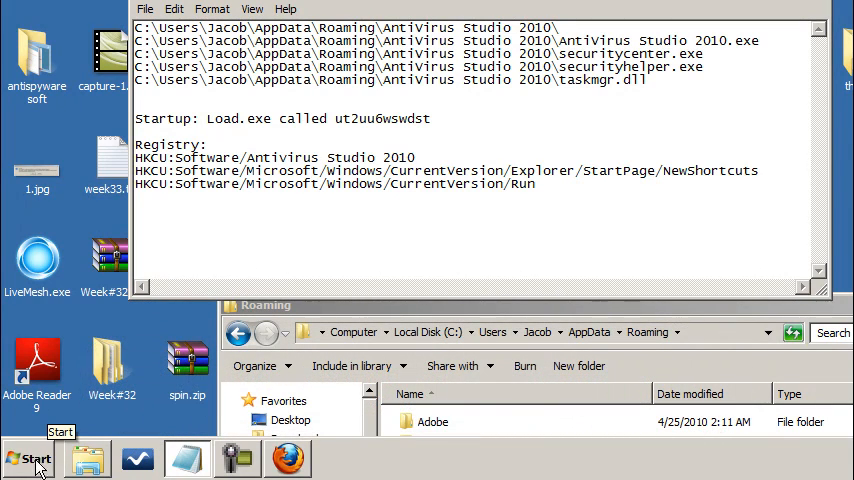
# - Launch regedit from Start and locate the AntiVirus Studio 2010 key under HKEY_CURRENT_USER\Software
pyautogui.click(36, 460)
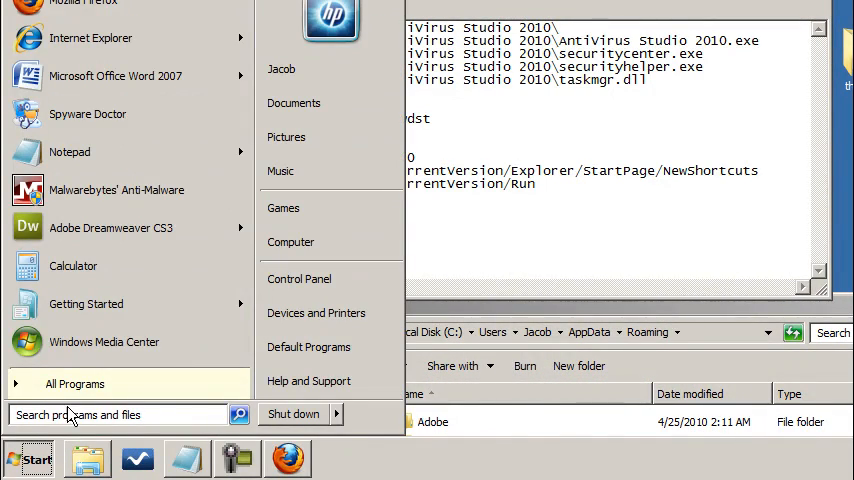
pyautogui.click(116, 414)
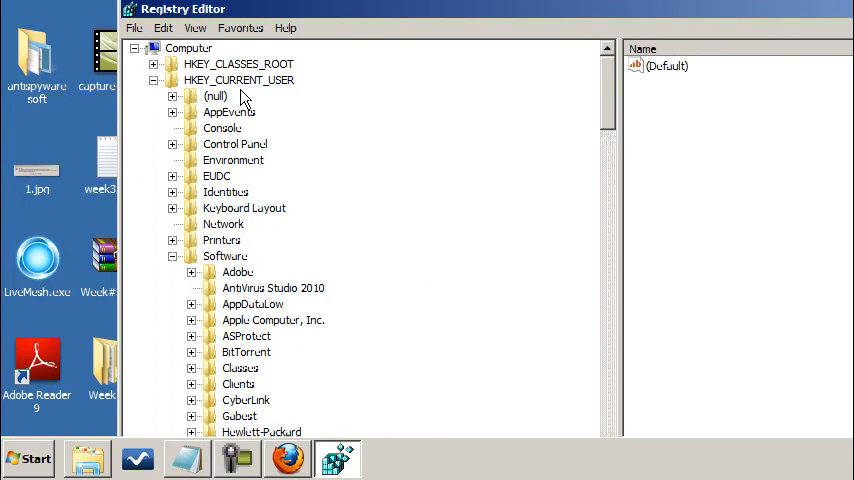
pyautogui.moveTo(220, 338)
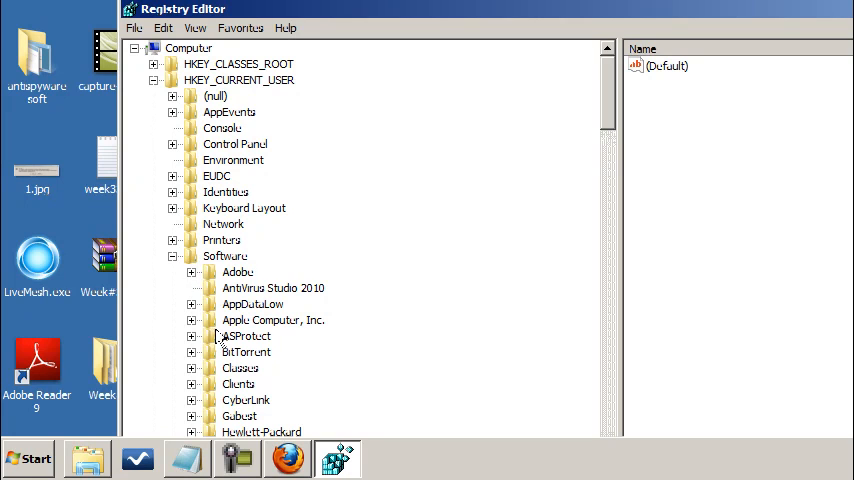
pyautogui.click(272, 288)
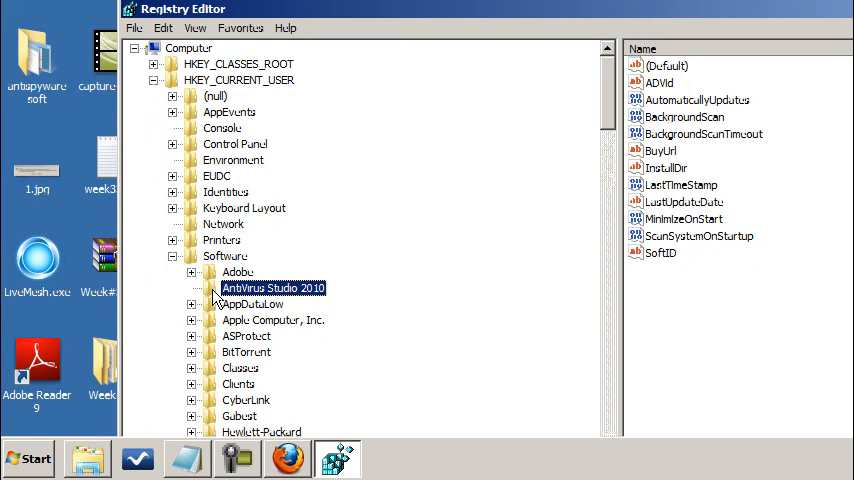
pyautogui.click(272, 320)
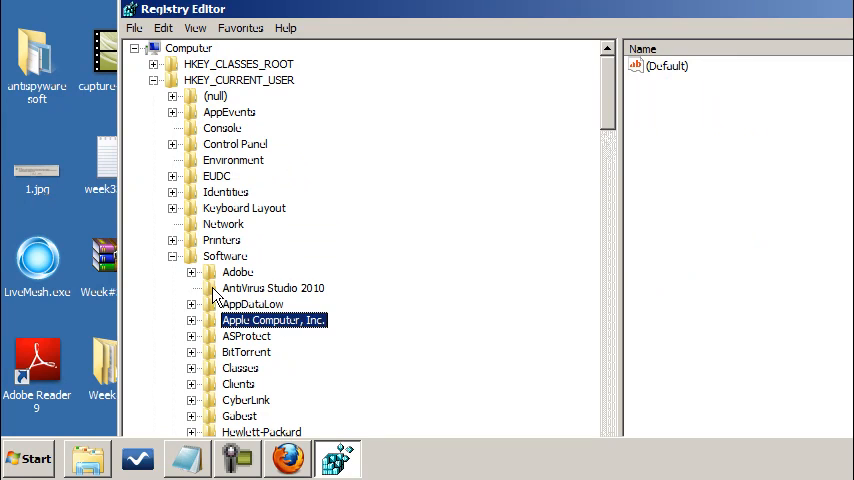
pyautogui.click(272, 288)
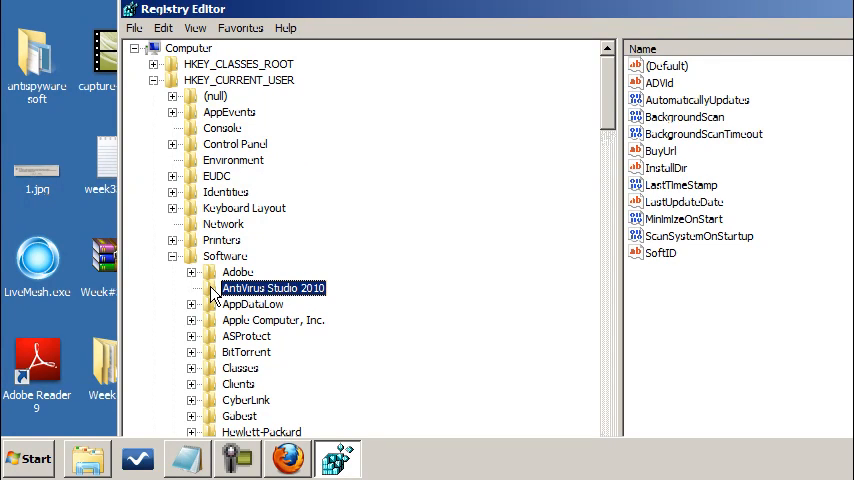
# - Delete the AntiVirus Studio 2010 key and confirm the permanent deletion
pyautogui.rightClick(272, 288)
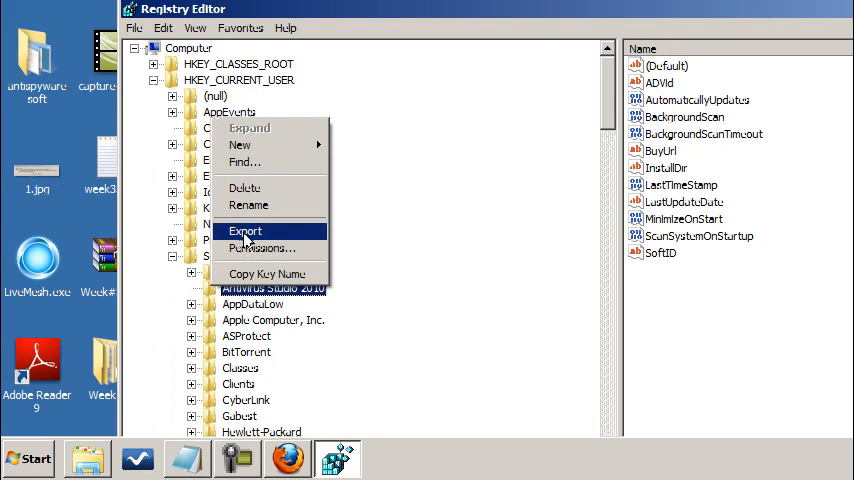
pyautogui.moveTo(244, 188)
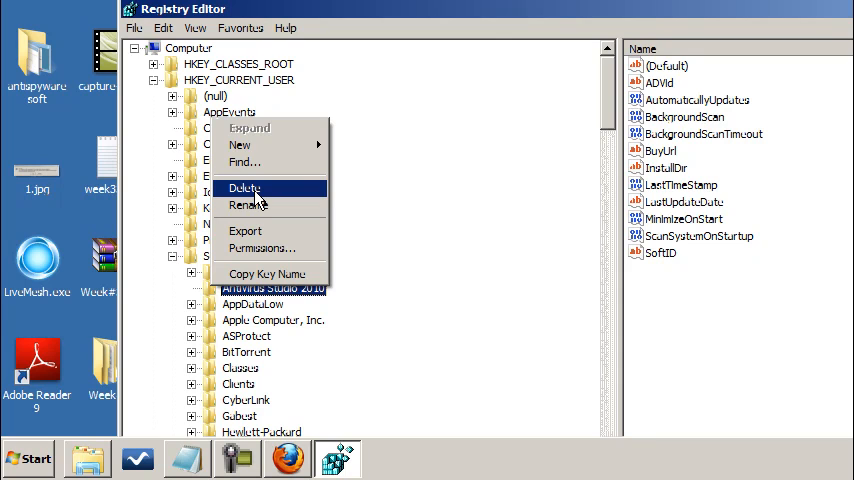
pyautogui.click(248, 188)
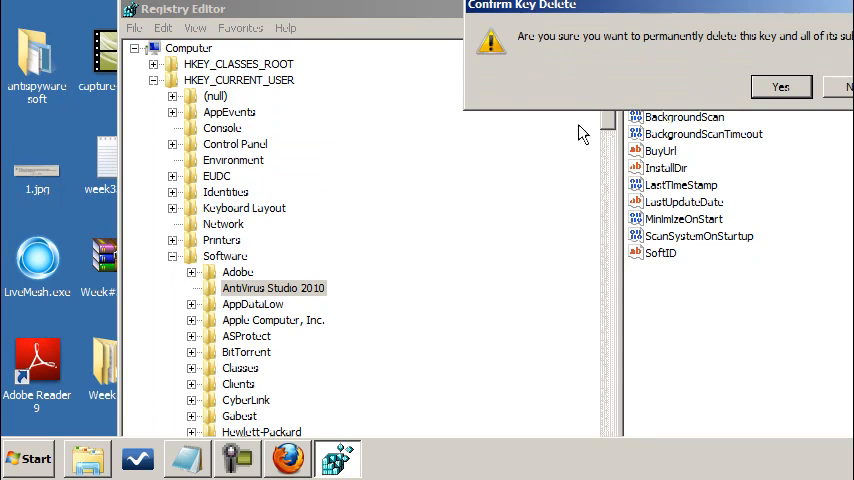
pyautogui.click(780, 88)
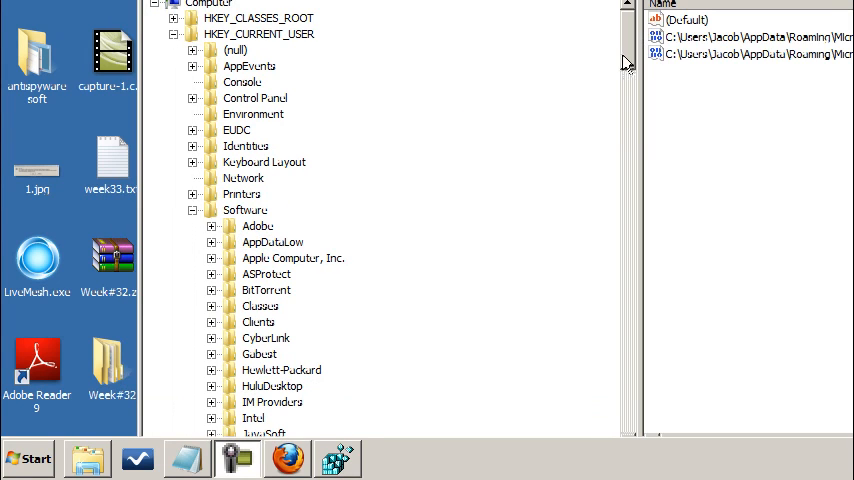
# - Under Explorer\StartPage\NewShortcuts, delete both AntiVirus Studio 2010 .lnk shortcut values and confirm
pyautogui.scroll(-3)
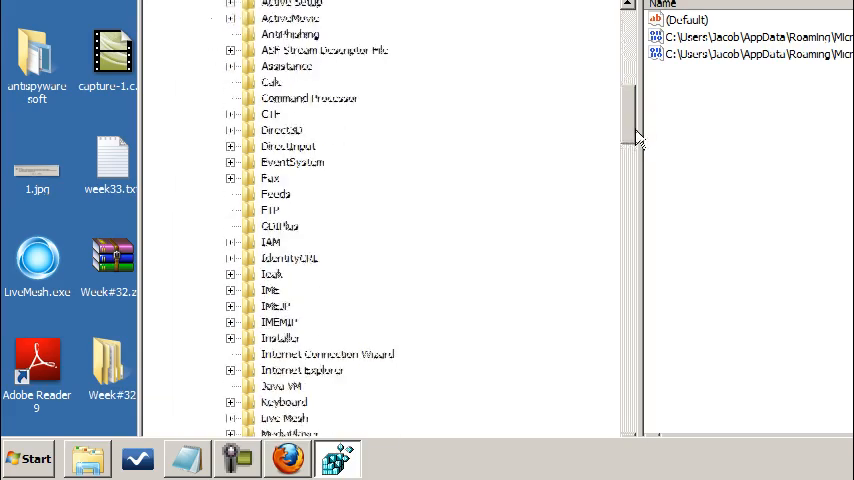
pyautogui.scroll(-3)
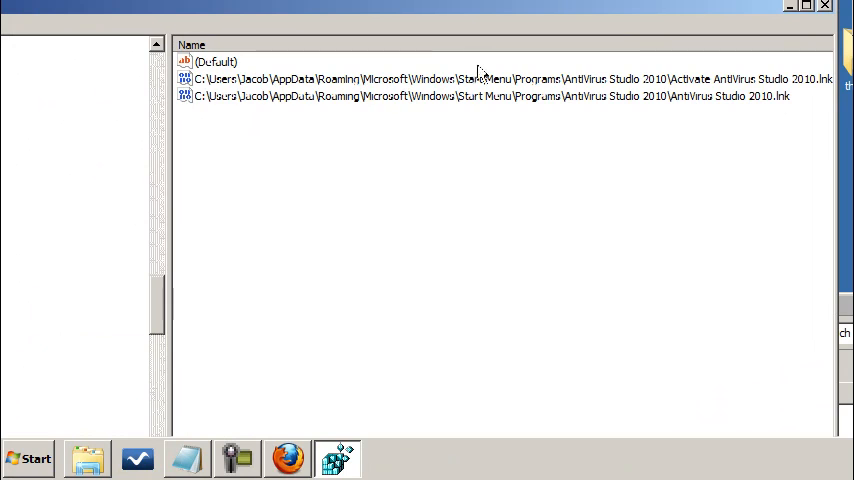
pyautogui.click(500, 80)
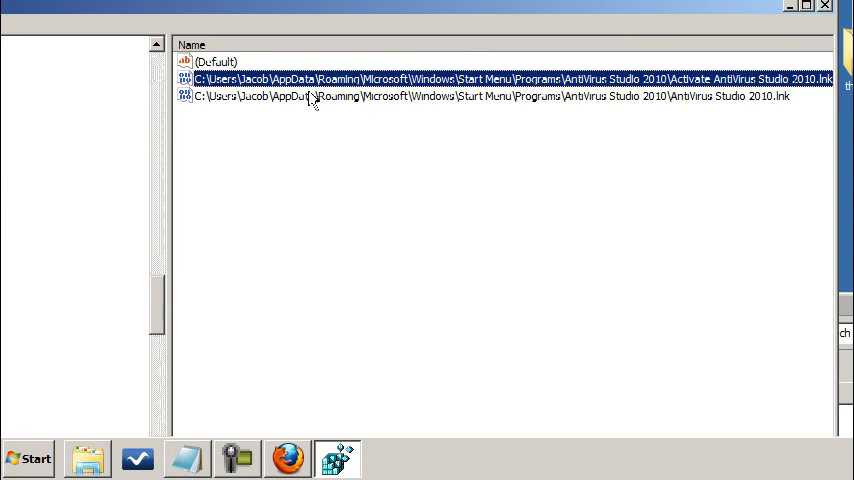
pyautogui.moveTo(540, 90)
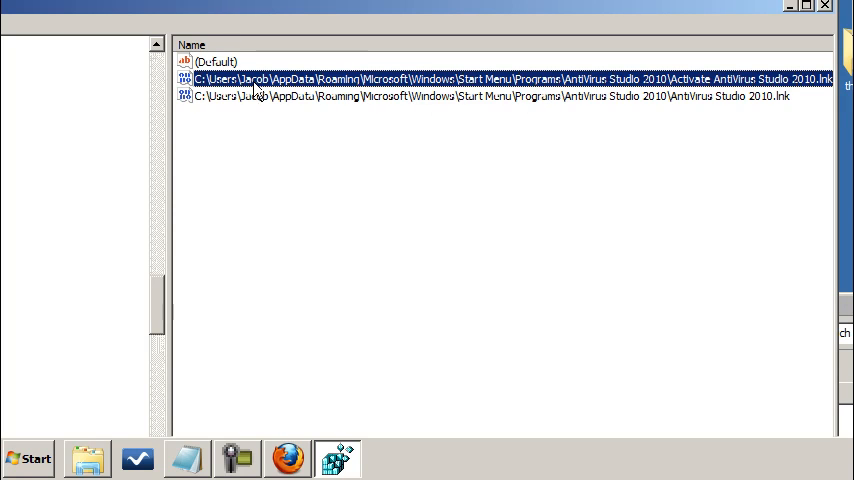
pyautogui.moveTo(592, 108)
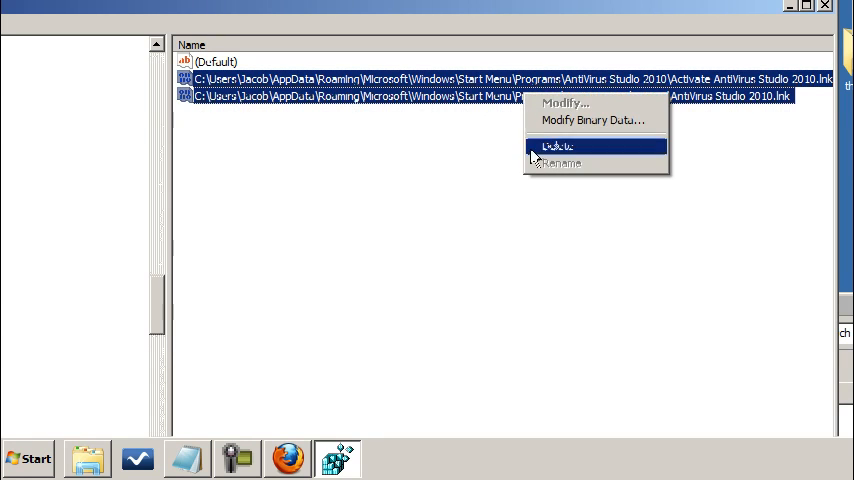
pyautogui.click(556, 146)
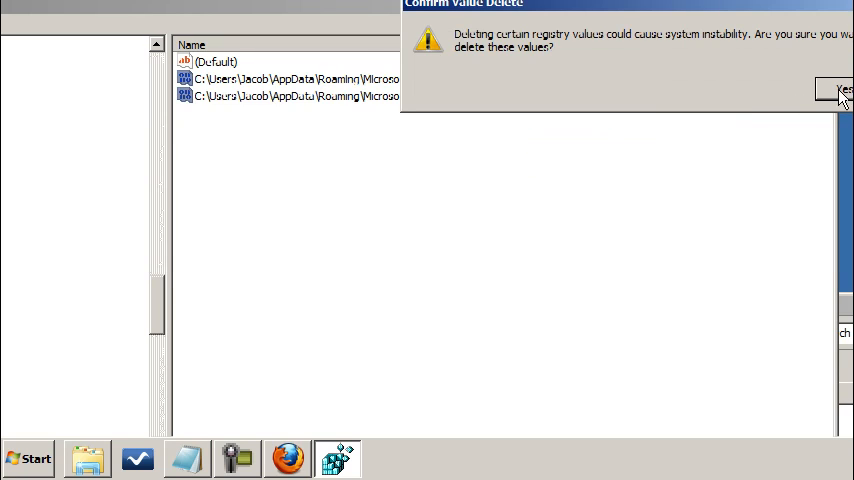
pyautogui.click(832, 92)
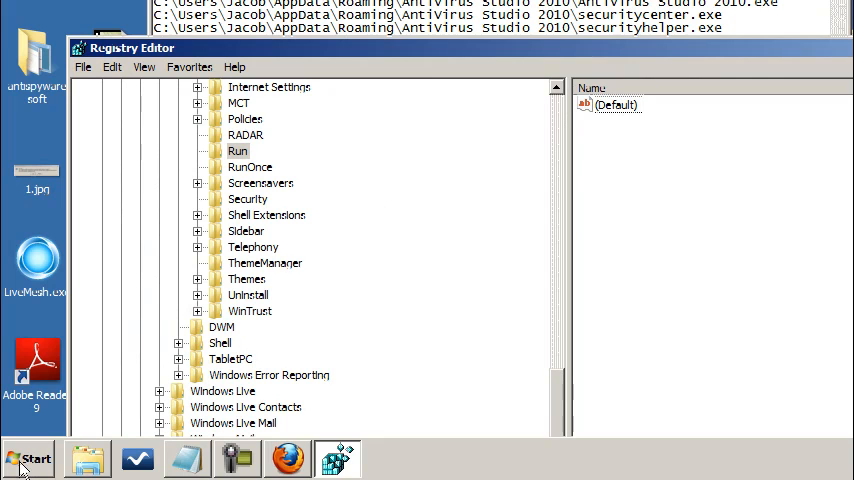
# - In msconfig's Startup list, disable the AntiVirus Studio 2010 entry and close System Configuration
pyautogui.click(28, 458)
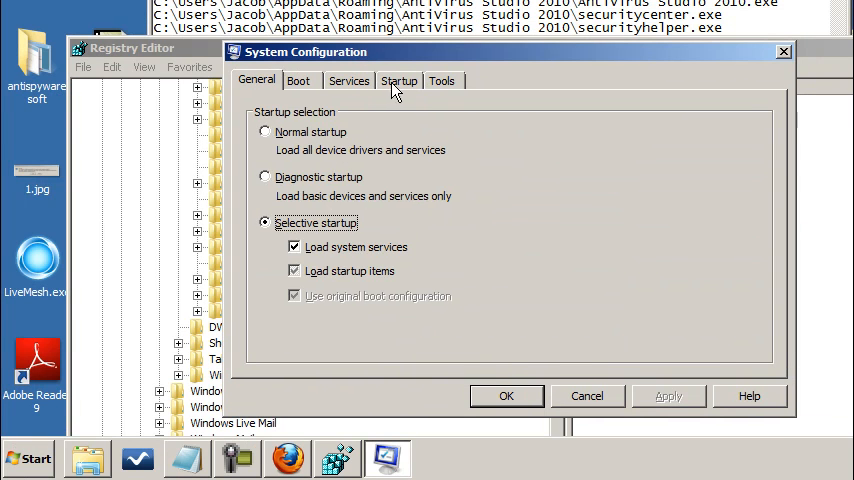
pyautogui.click(398, 80)
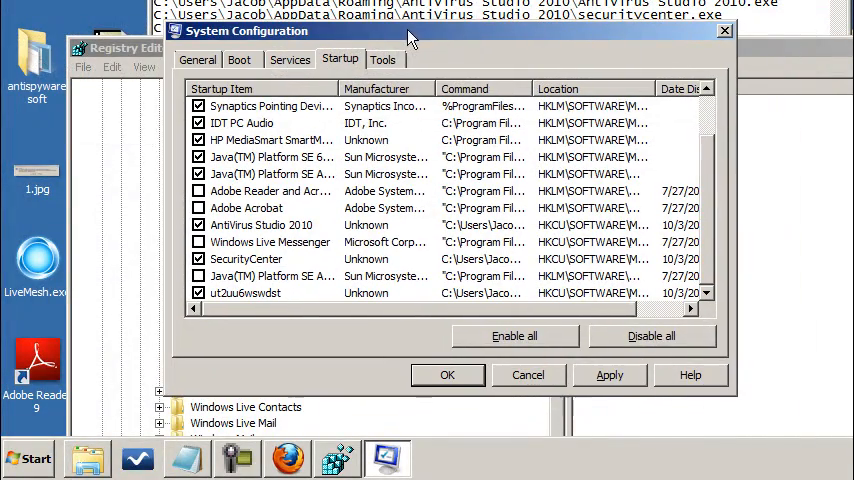
pyautogui.moveTo(408, 268)
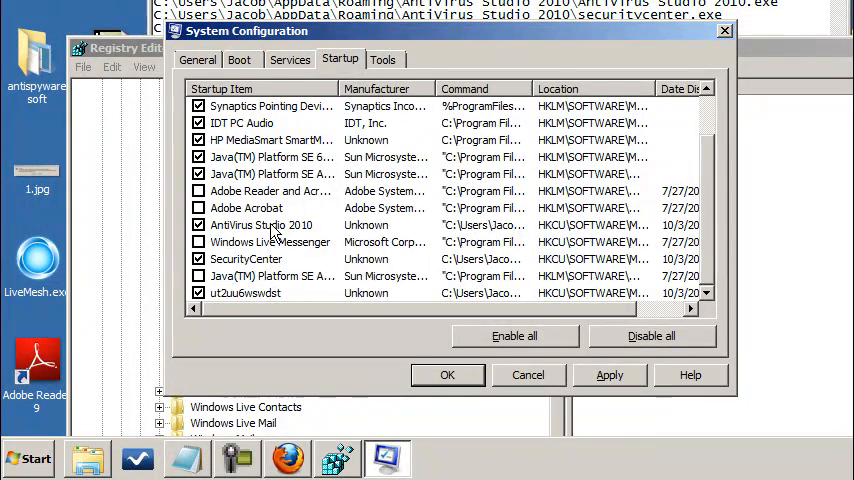
pyautogui.click(198, 224)
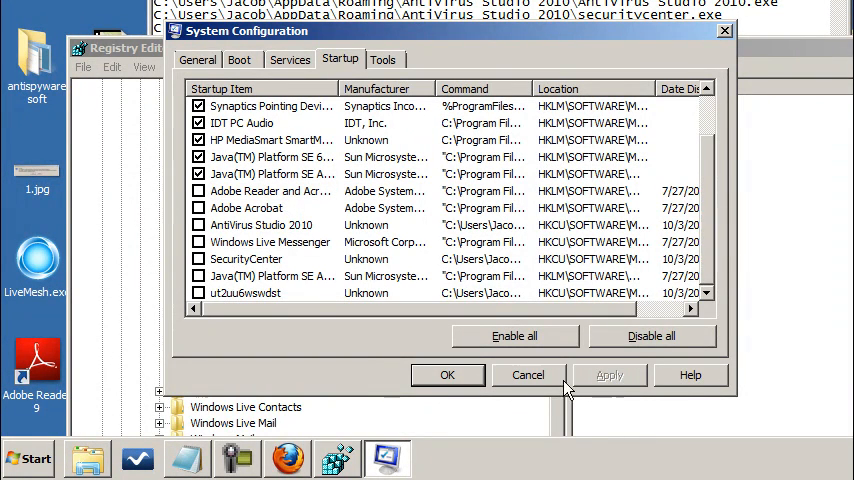
pyautogui.click(528, 376)
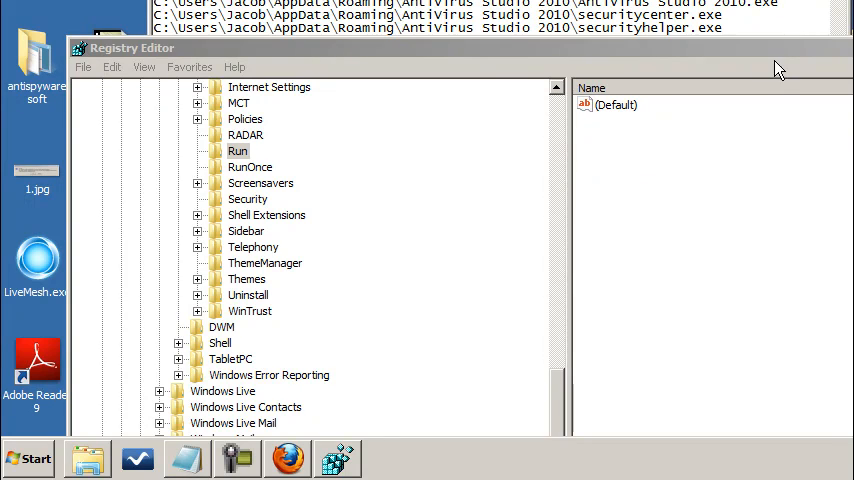